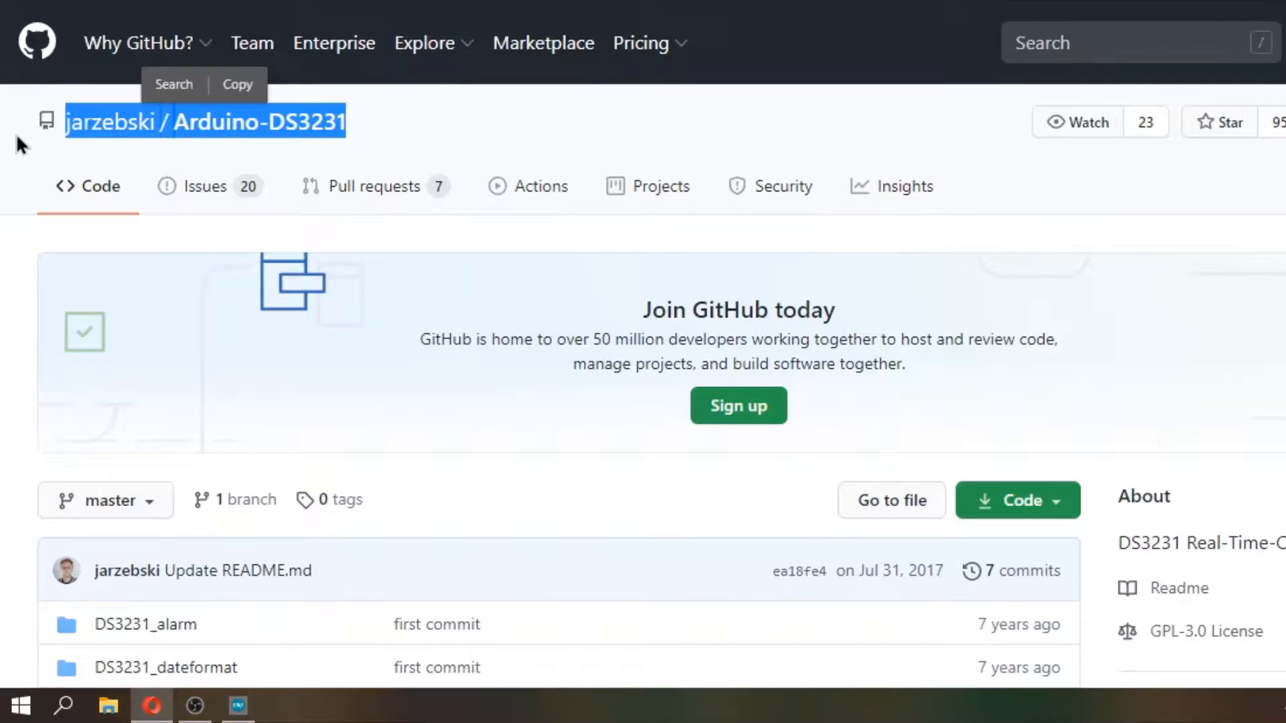
Download the Arduino-DS3231 repository as a ZIP from the green Code menu
scroll("down", 3)
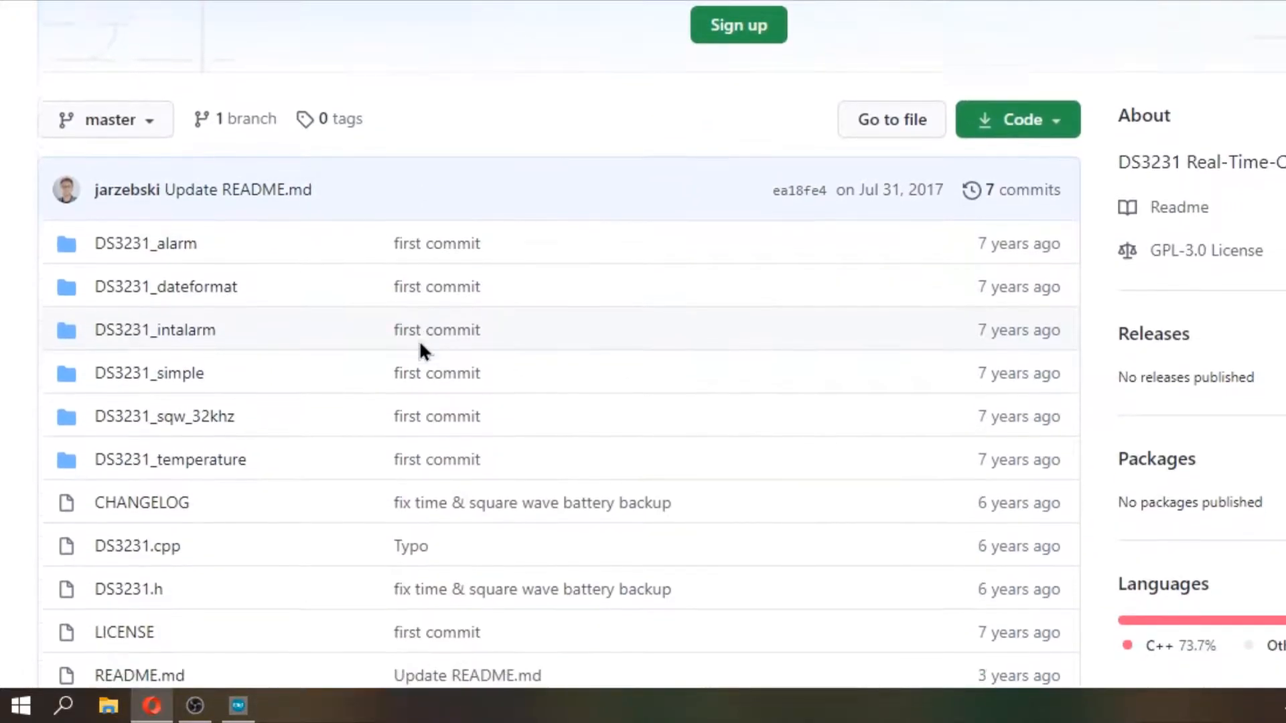
left_click(1017, 119)
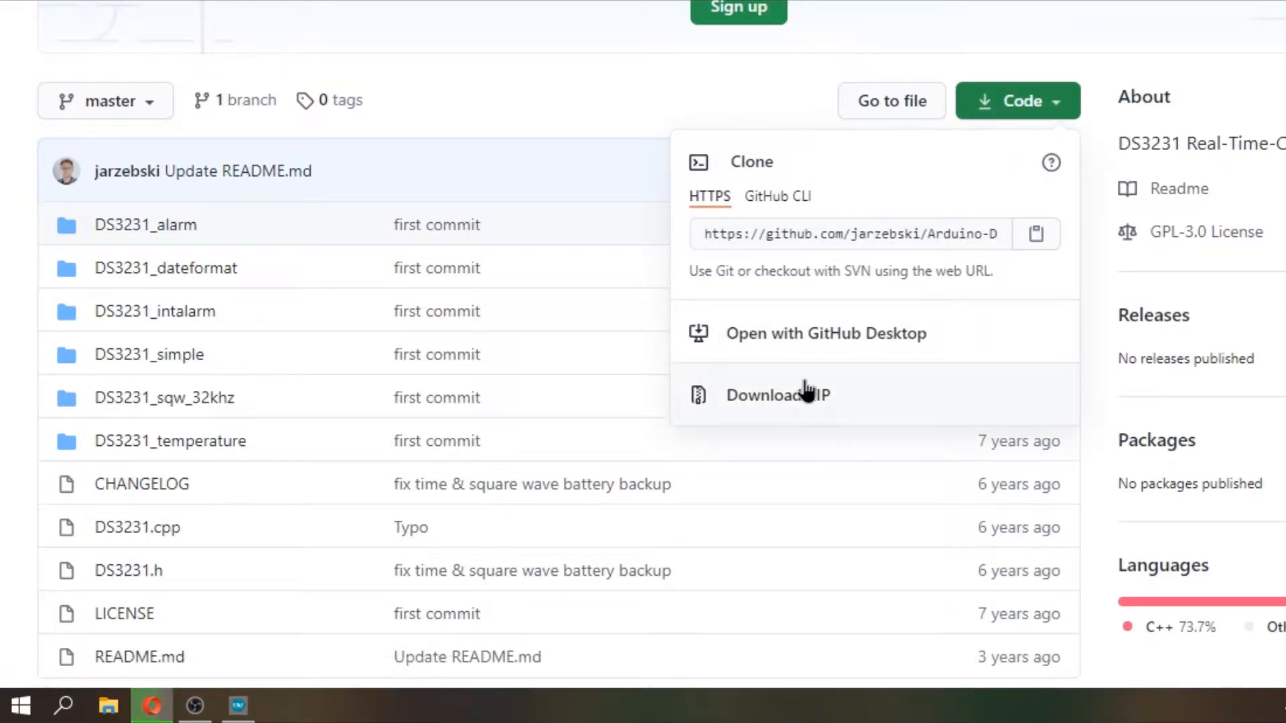
left_click(777, 394)
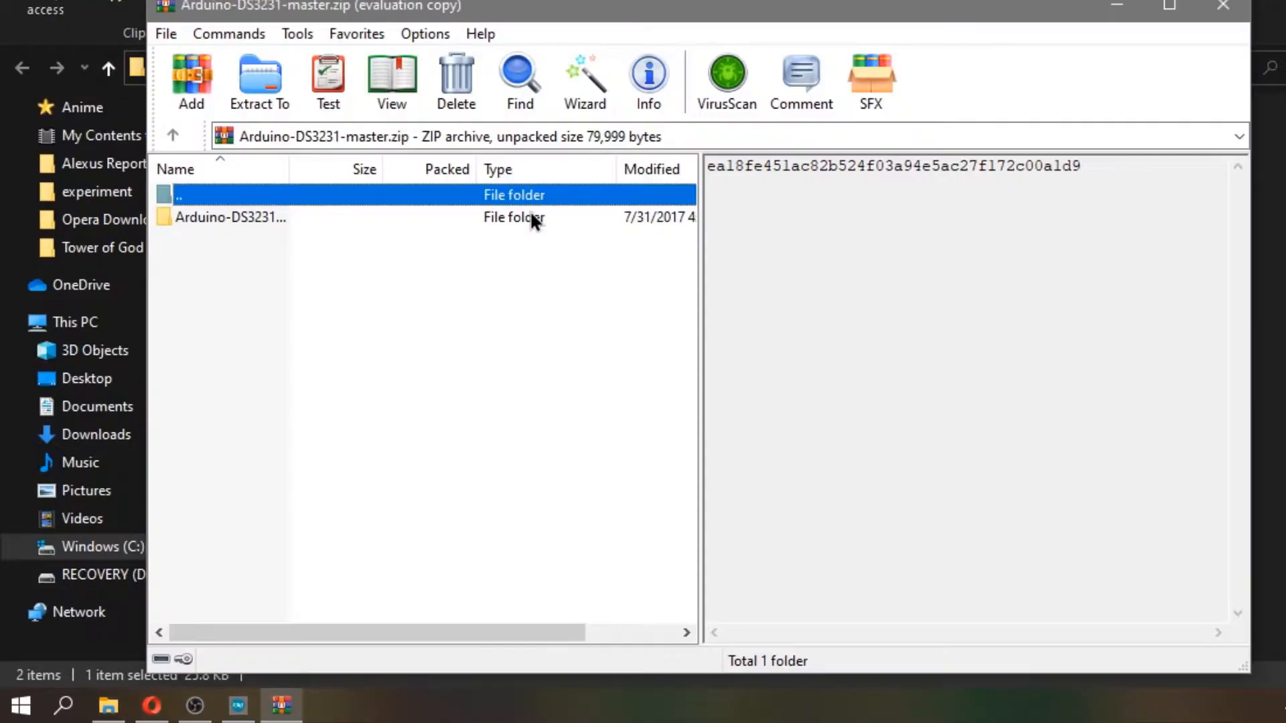
Extract the Arduino-DS3231-master folder with WinRAR's Extract To defaults
left_click(258, 80)
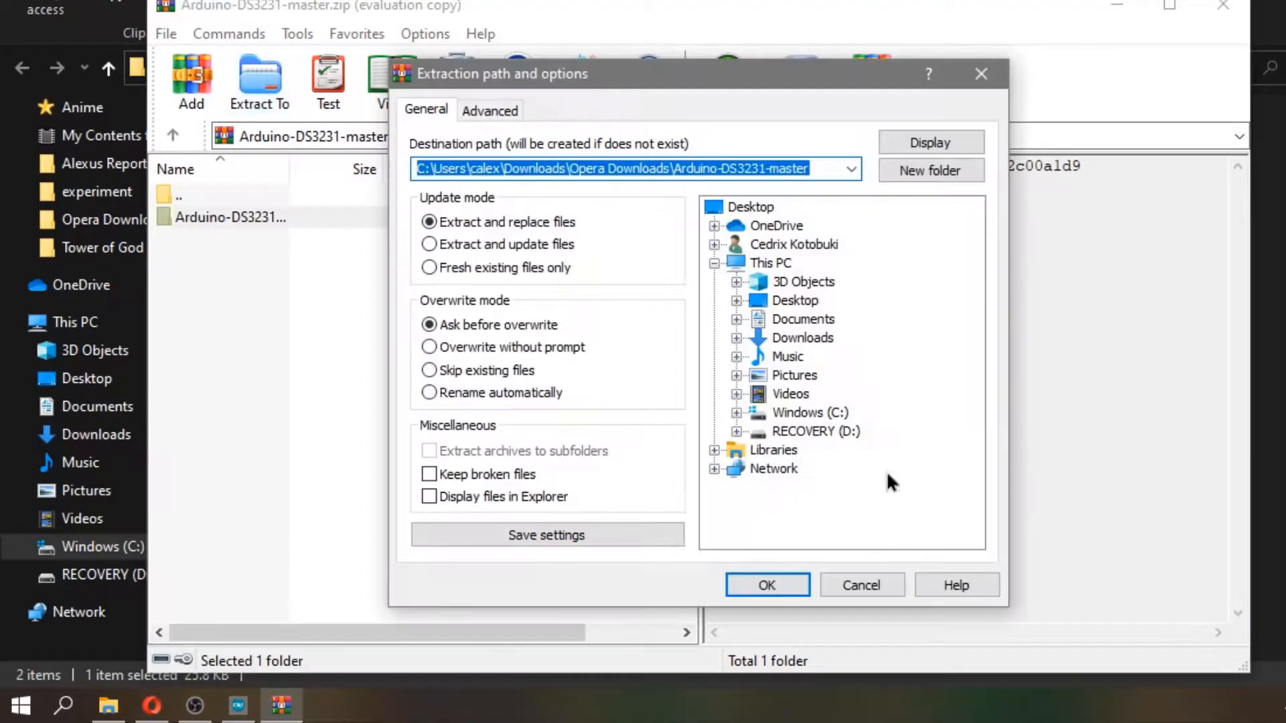
left_click(766, 586)
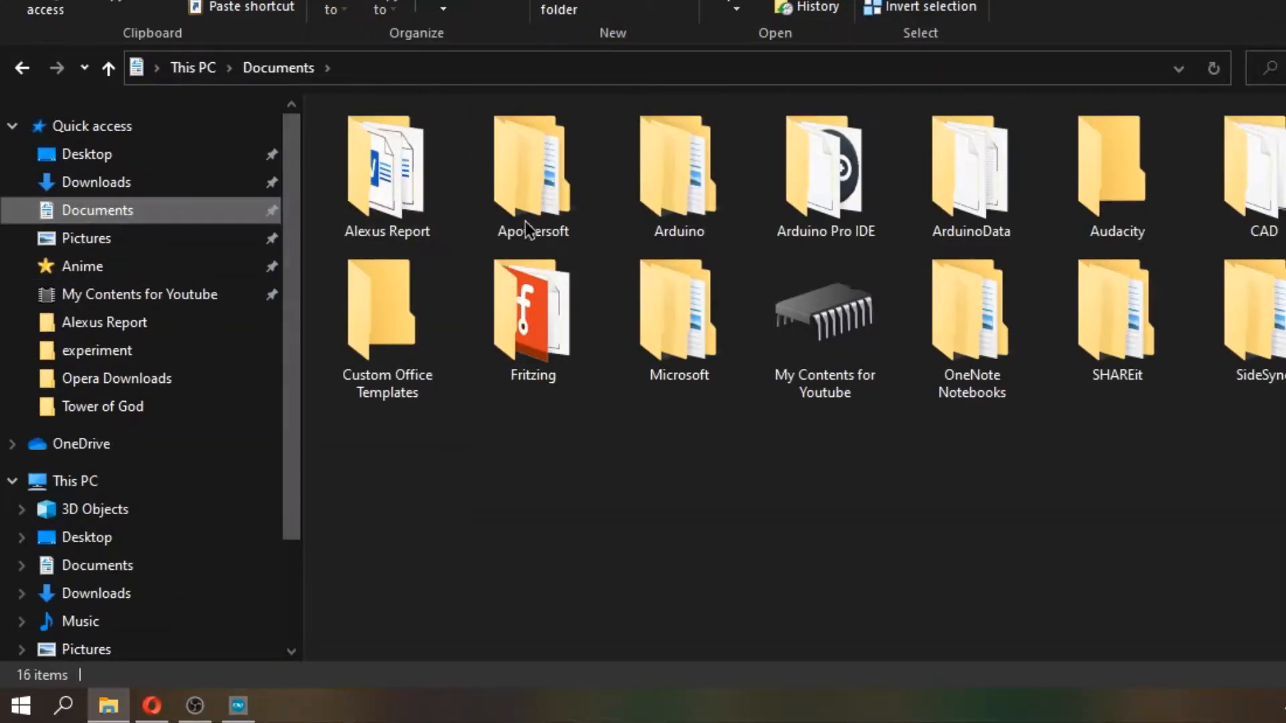
Locate Arduino-DS3231-master inside Documents > Arduino > libraries
double_click(678, 164)
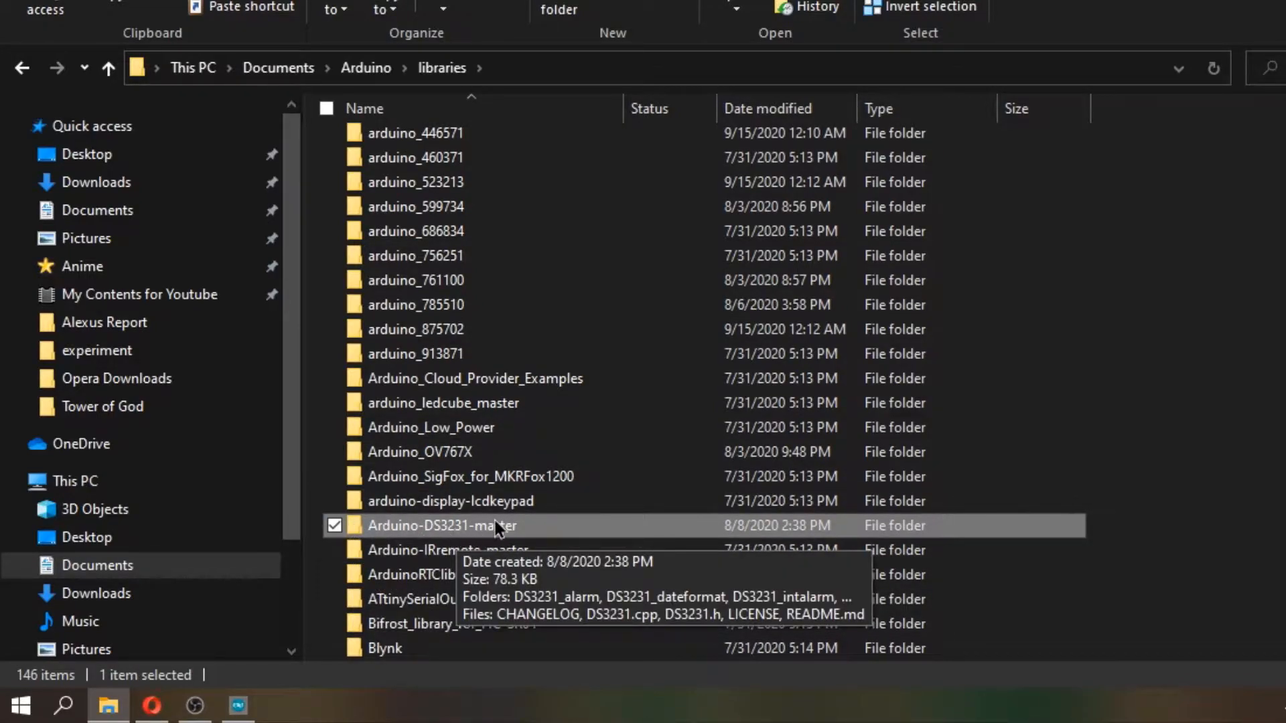
left_click(237, 707)
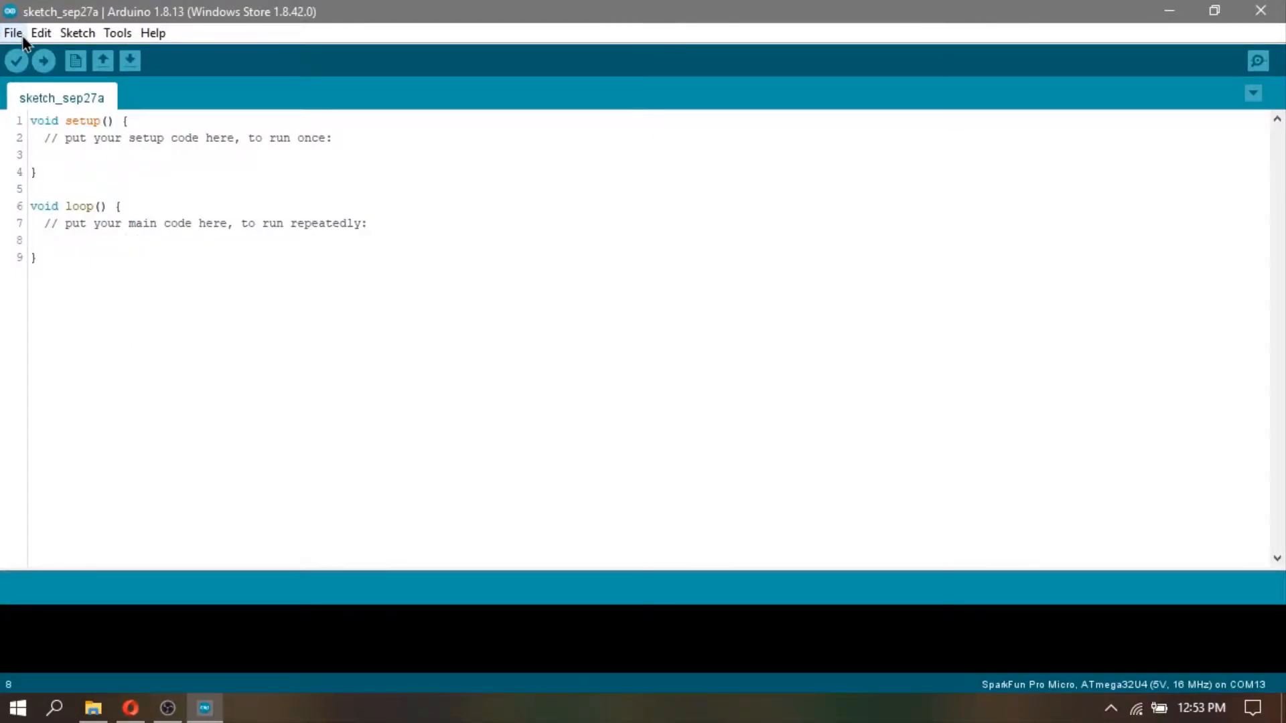
Load the DS3231_simple example from Arduino-DS3231-master and maximize its window
left_click(12, 32)
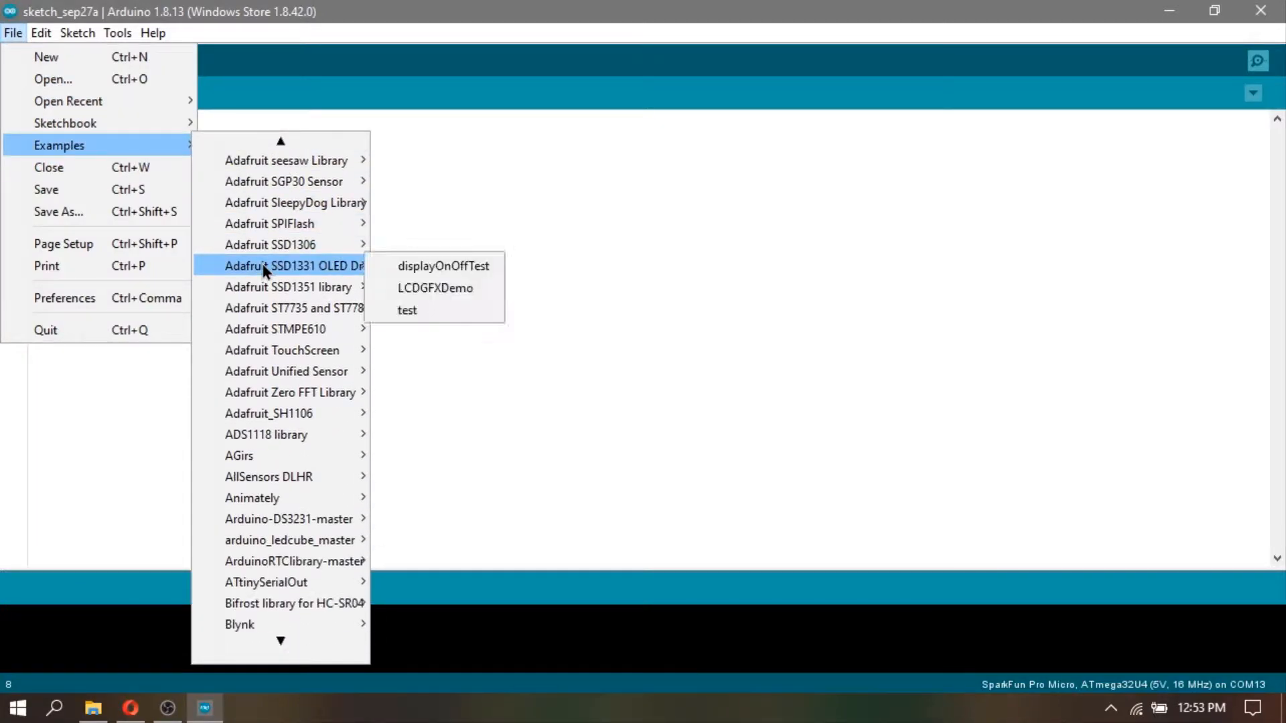
mouse_move(288, 497)
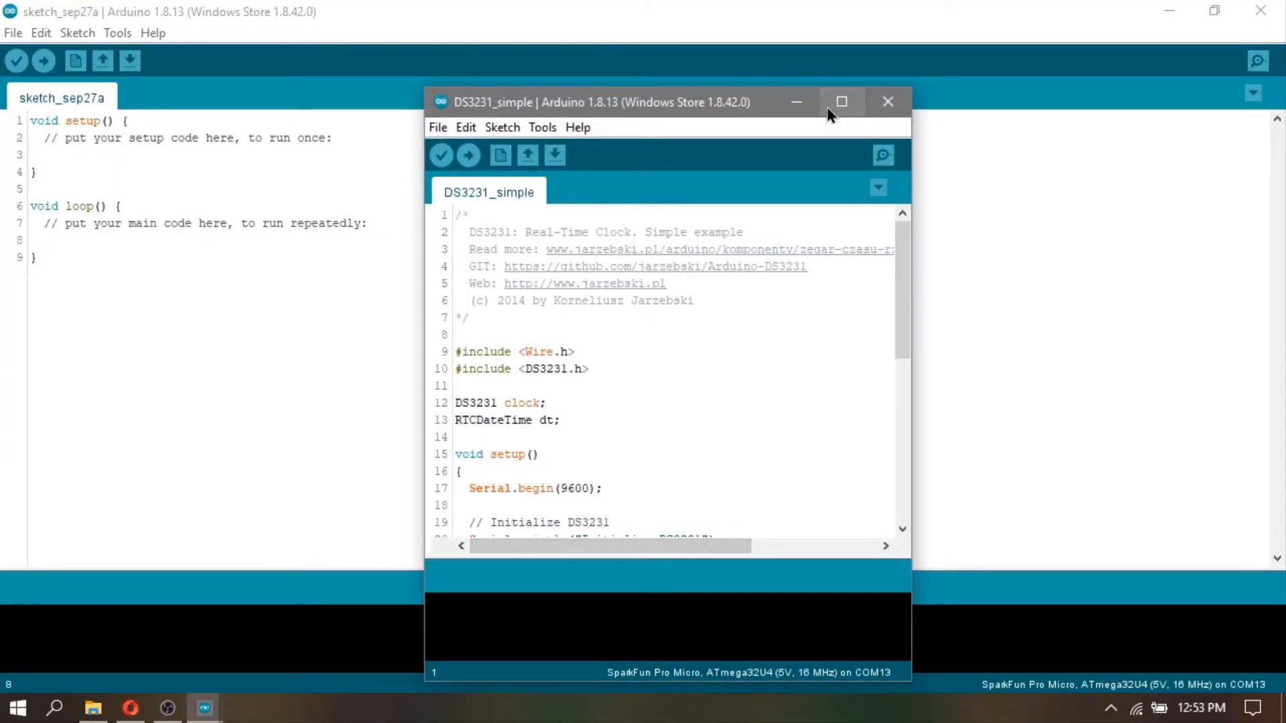
left_click(842, 102)
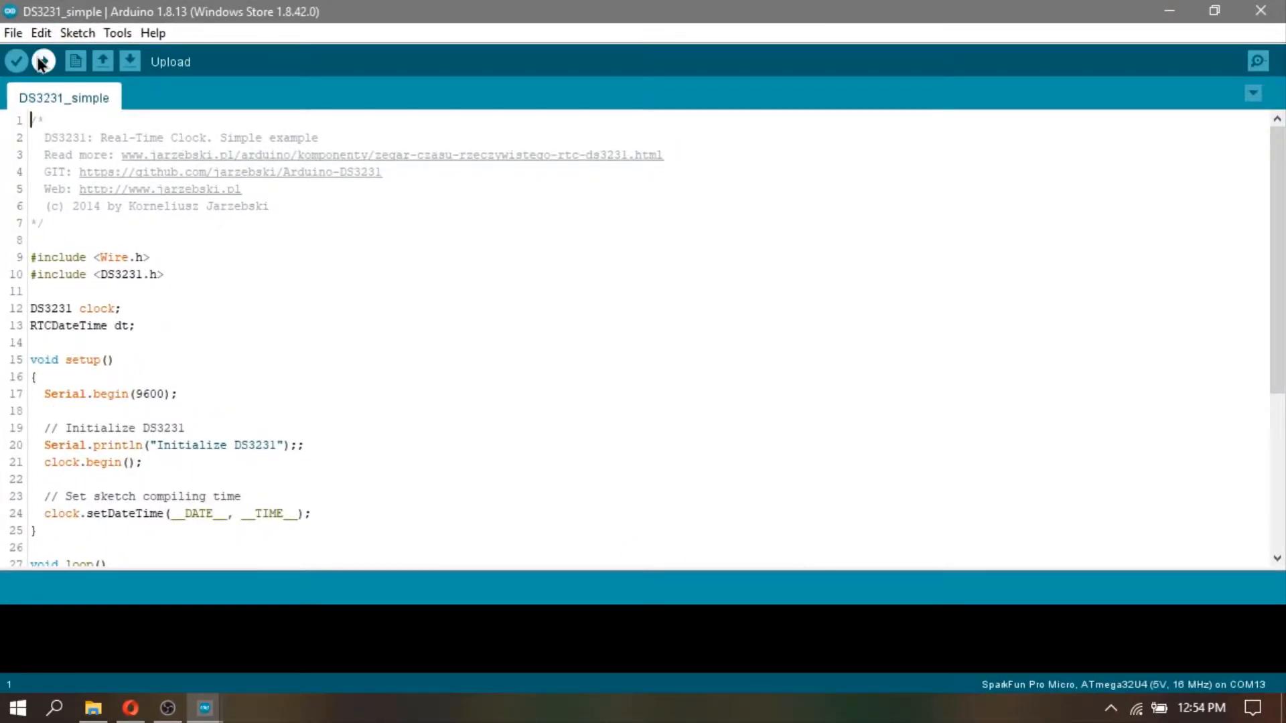
Select COM13 as the port and upload DS3231_simple to the board
left_click(116, 32)
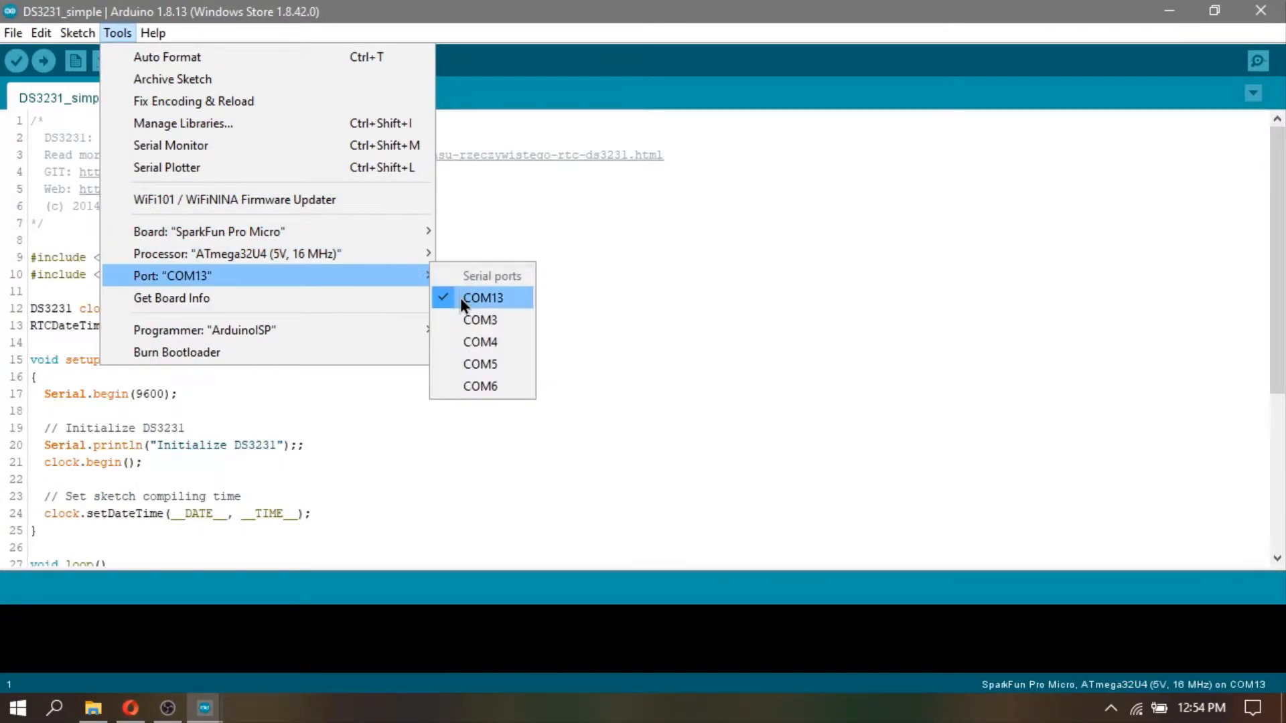
left_click(482, 297)
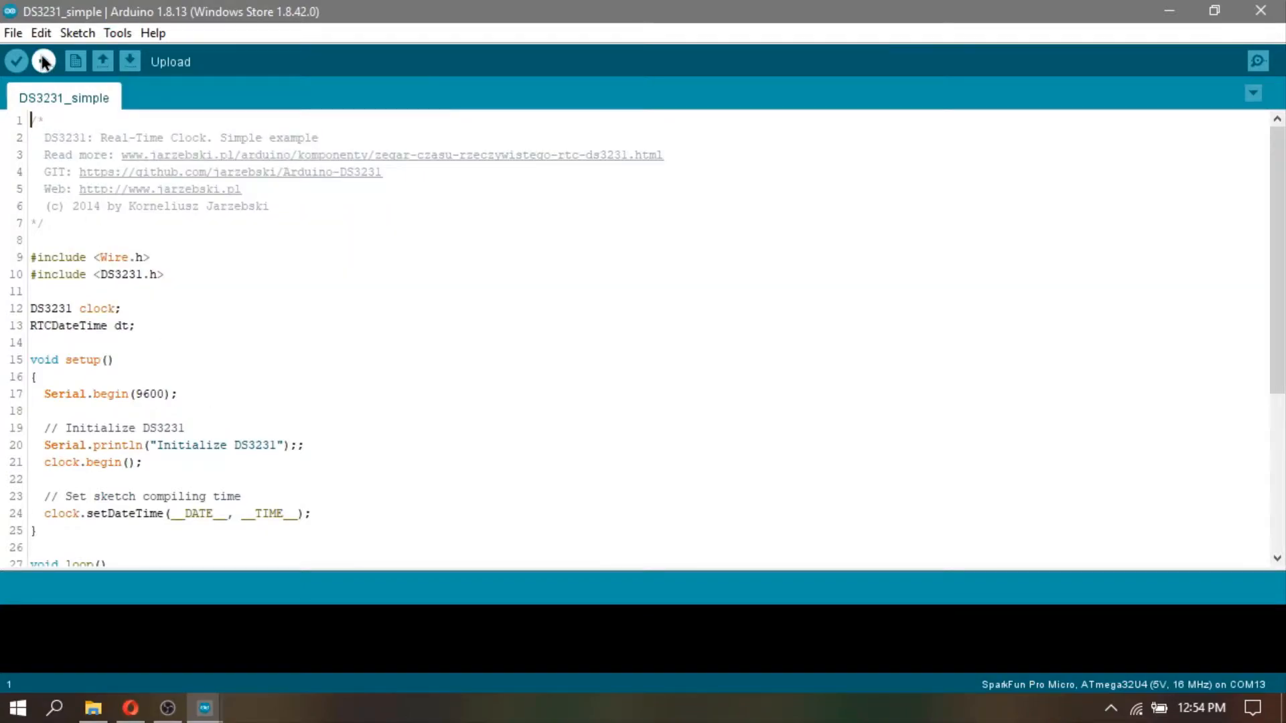
left_click(43, 61)
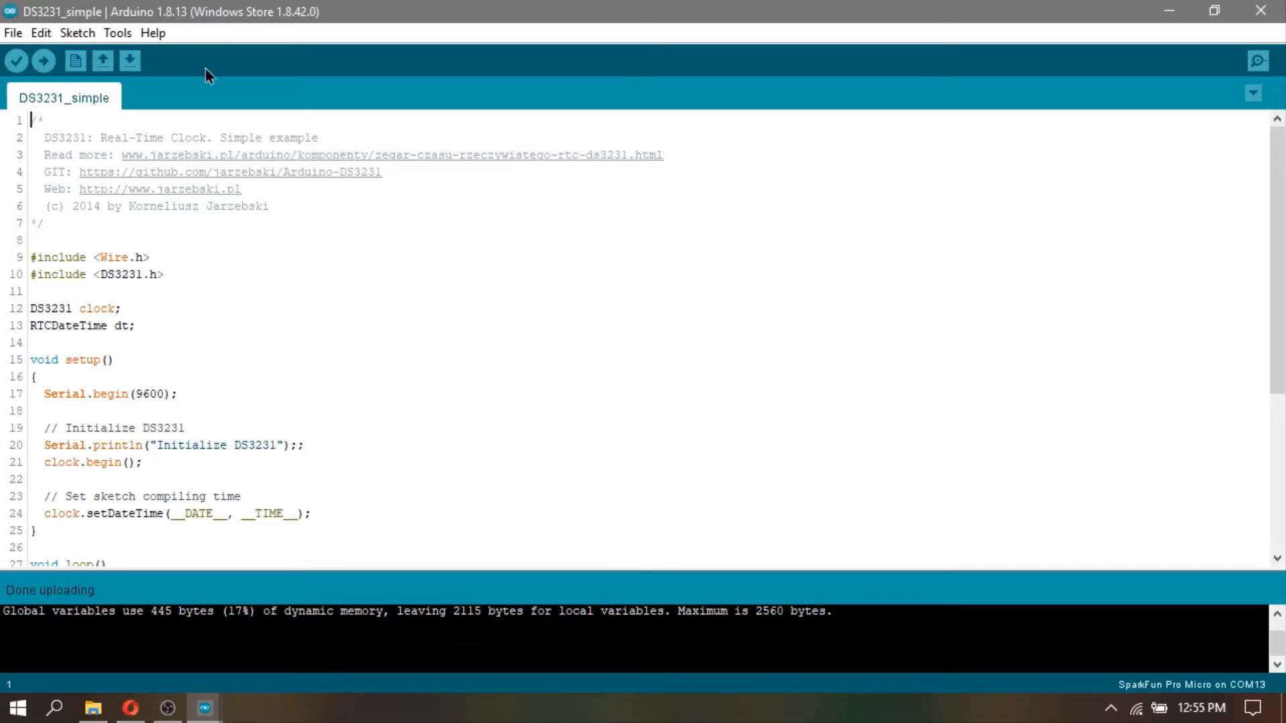
mouse_move(1257, 61)
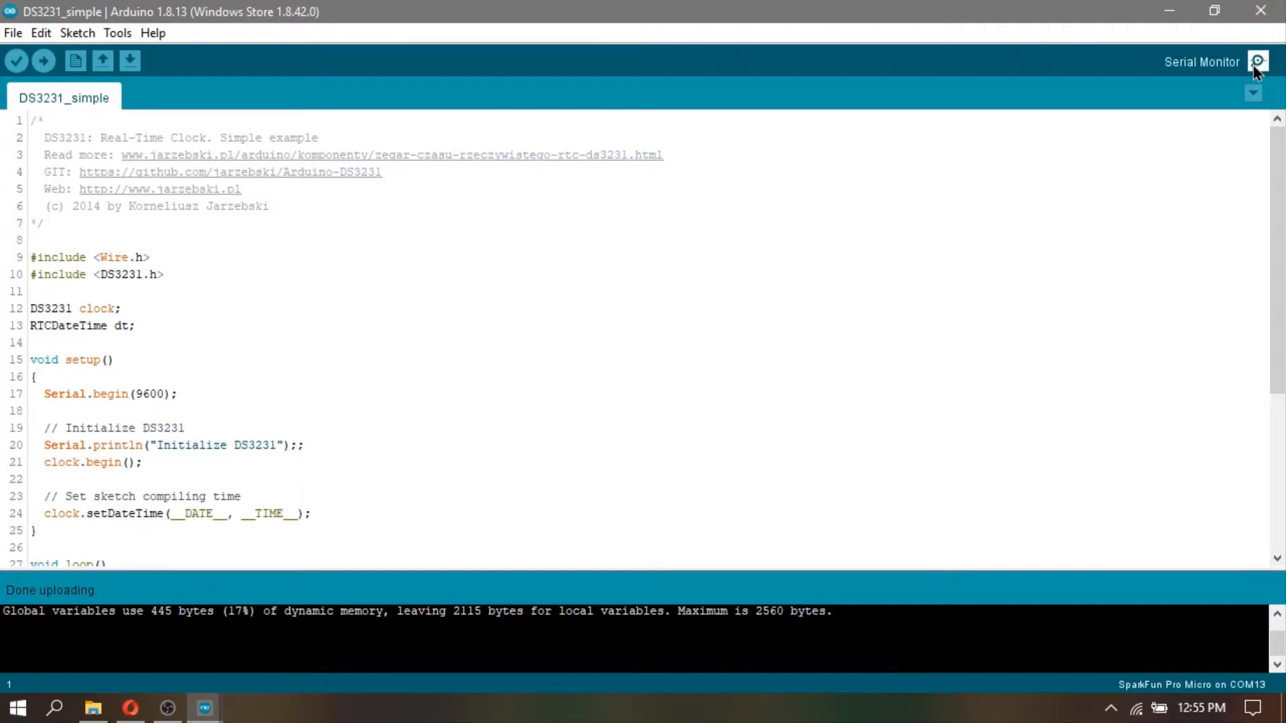
Show the Serial Monitor with the DS3231 date-time readings and reposition it
left_click(1255, 62)
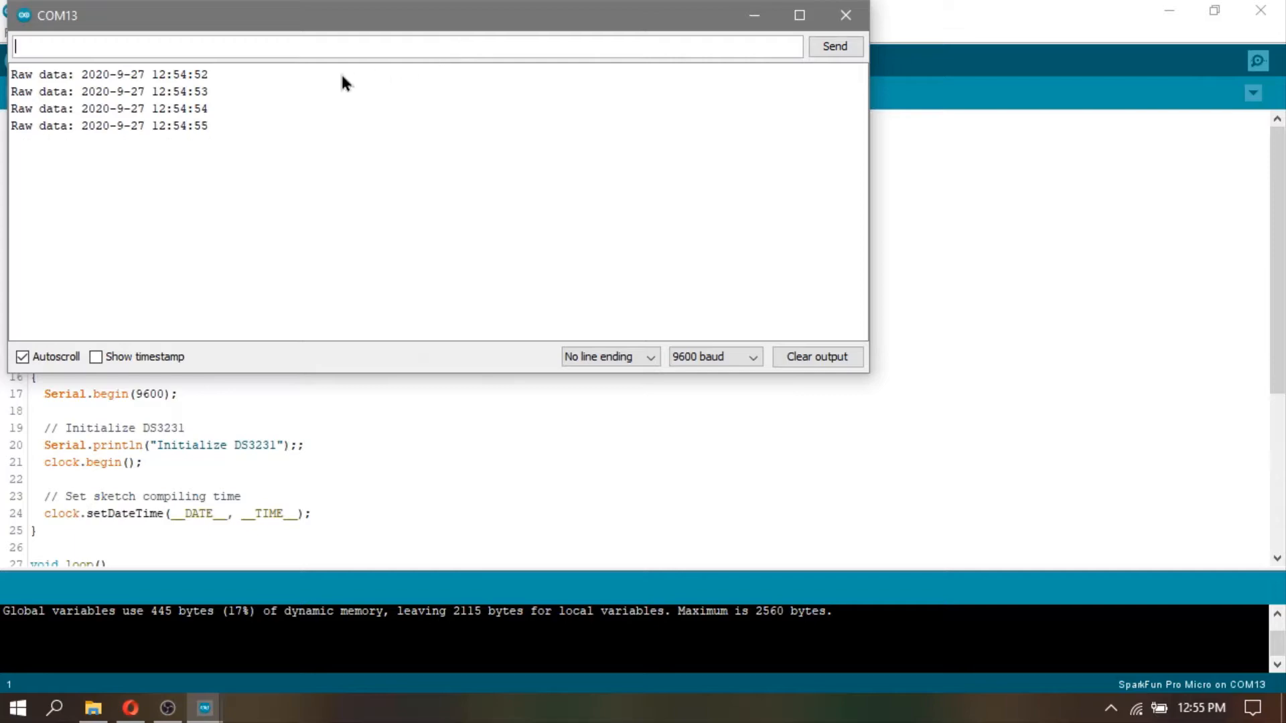
left_click_drag(82, 92, 208, 159)
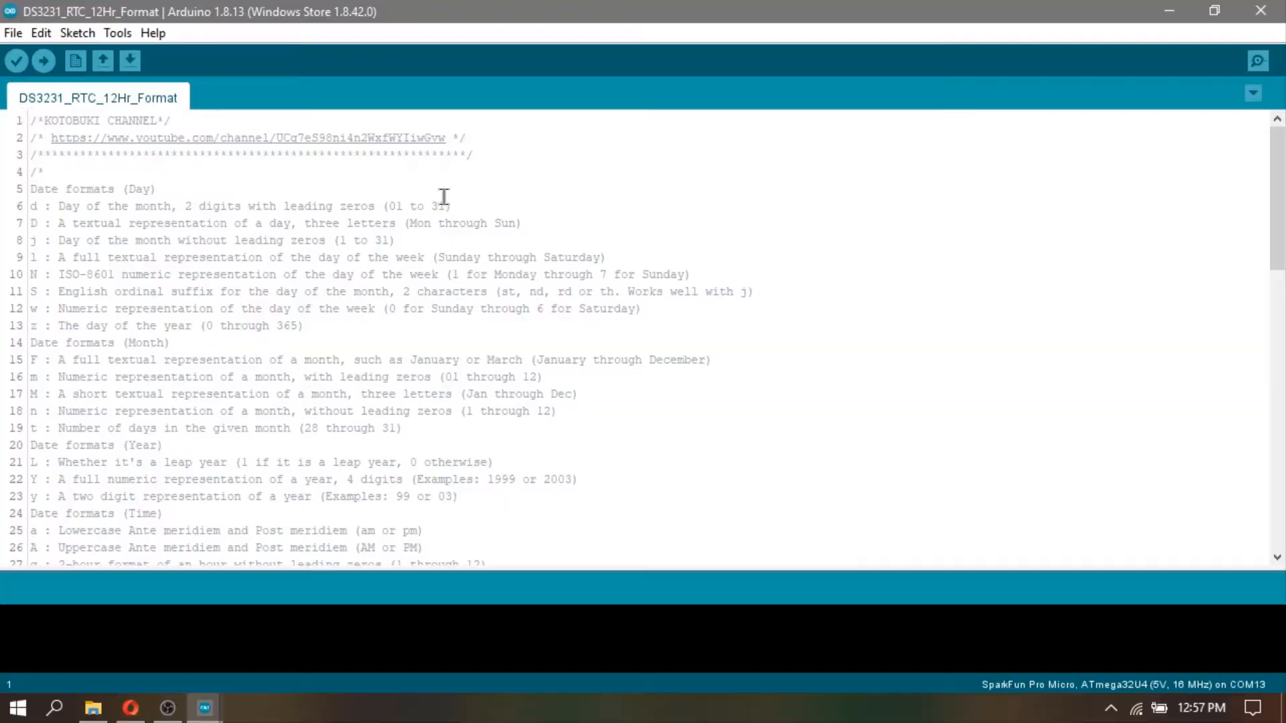
Review the DS3231_RTC_12Hr_Format code and upload the 12-hour OLED clock sketch
scroll("down", 3)
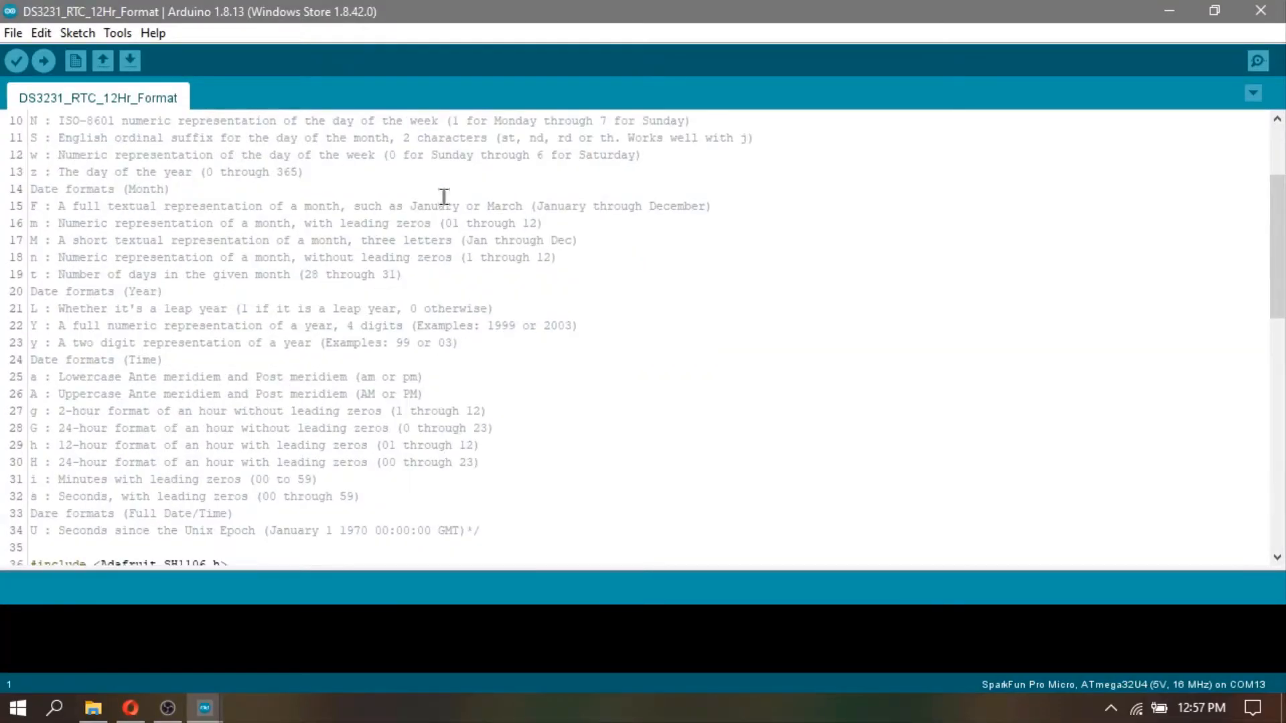
scroll("down", 3)
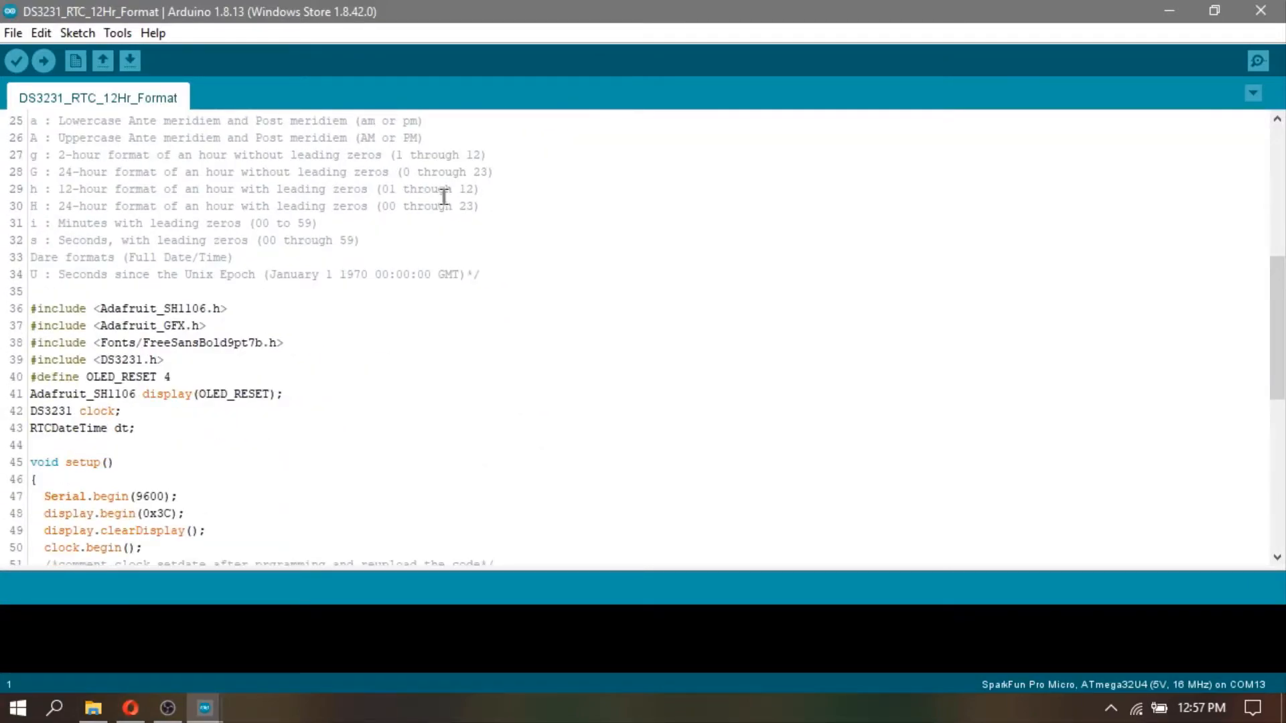
scroll("down", 3)
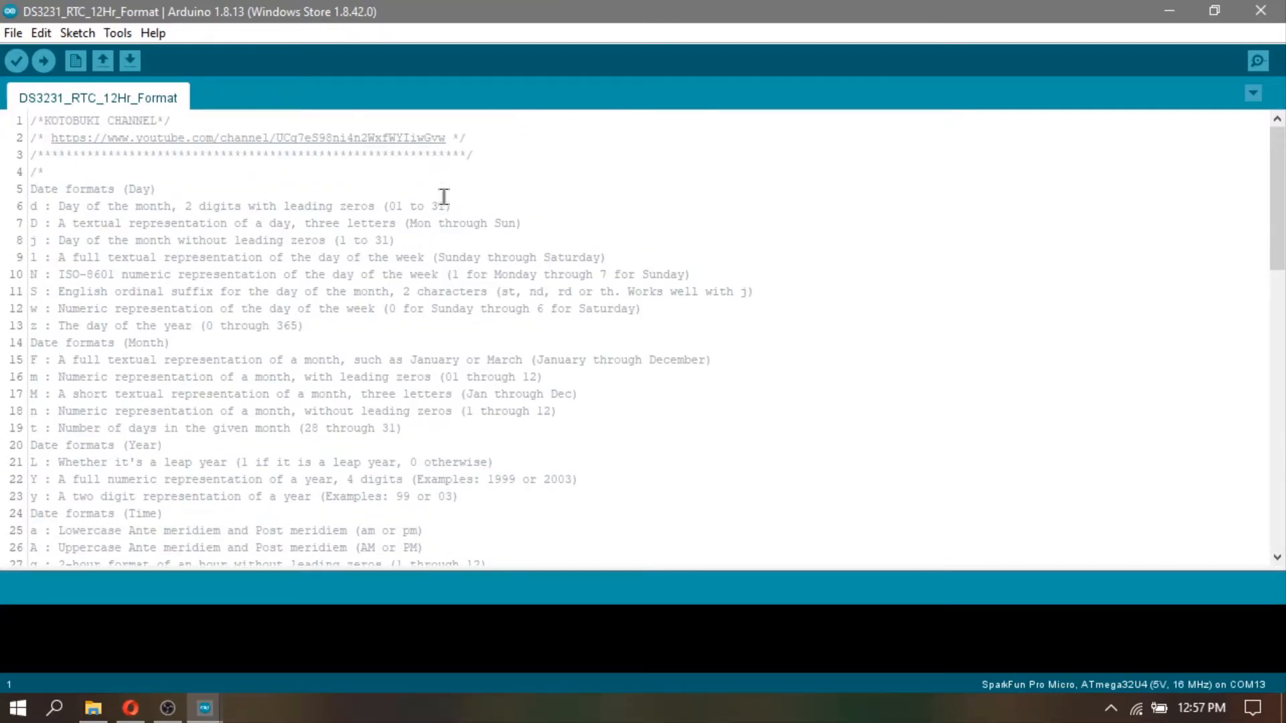
scroll("down", 3)
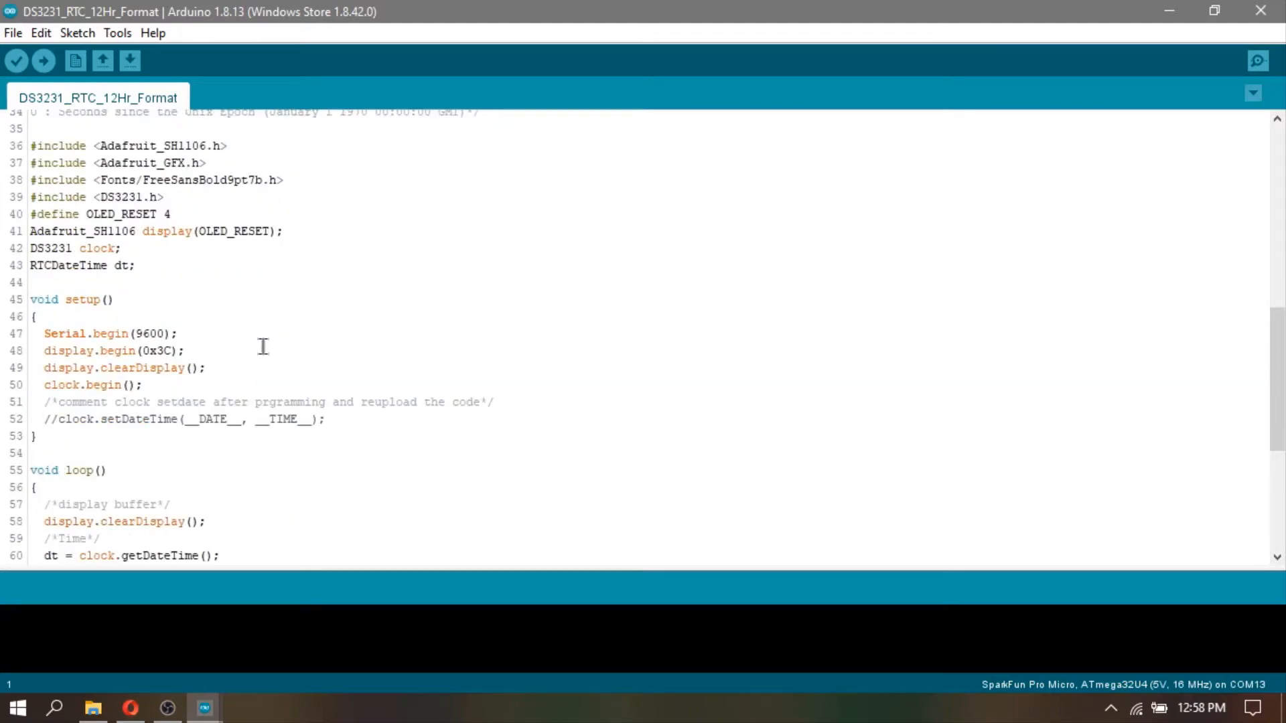
left_click(42, 60)
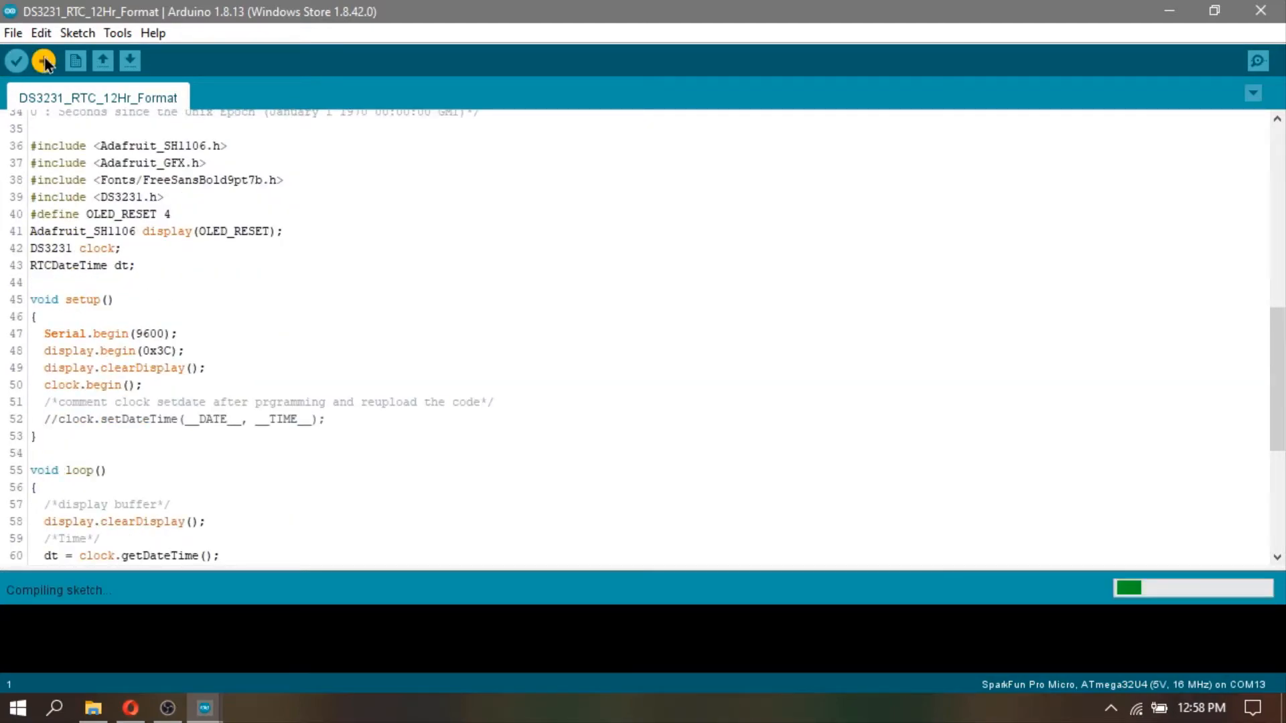